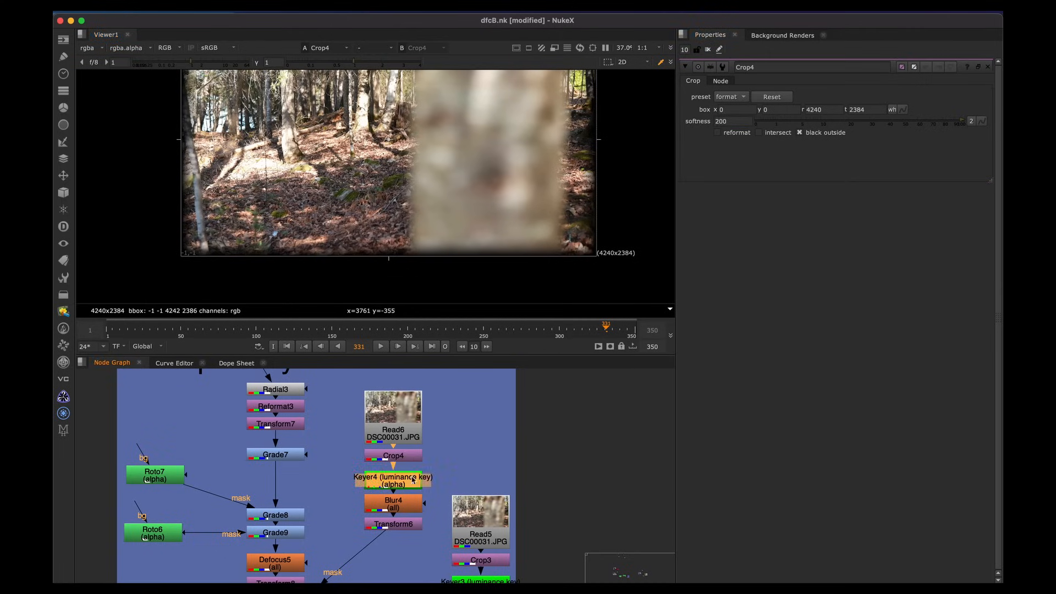
# Show the Blur4 blurred luminance key matte's alpha channel in the Viewer
pyautogui.click(393, 481)
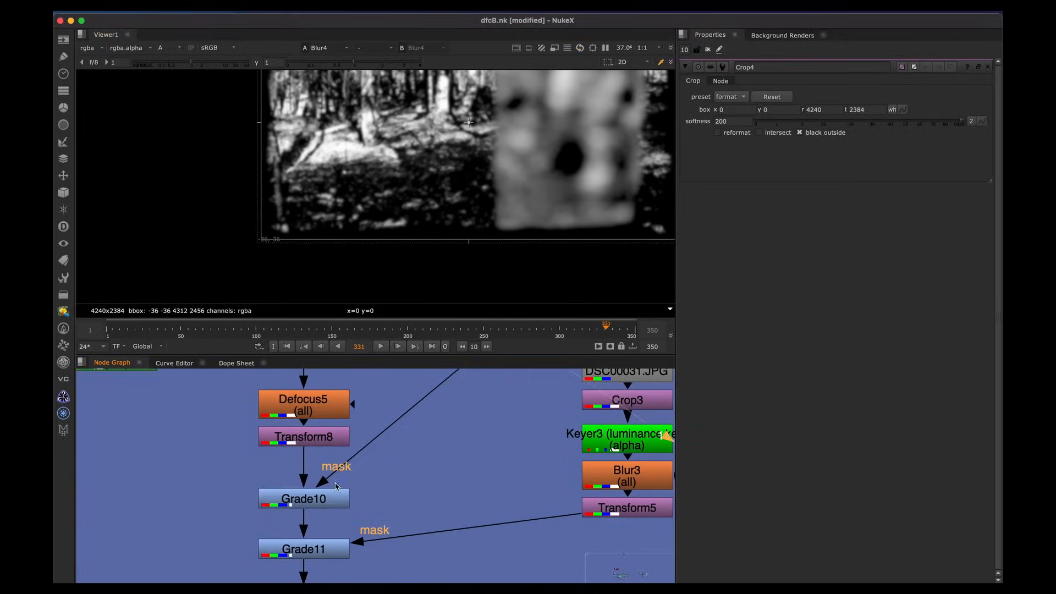
pyautogui.click(303, 496)
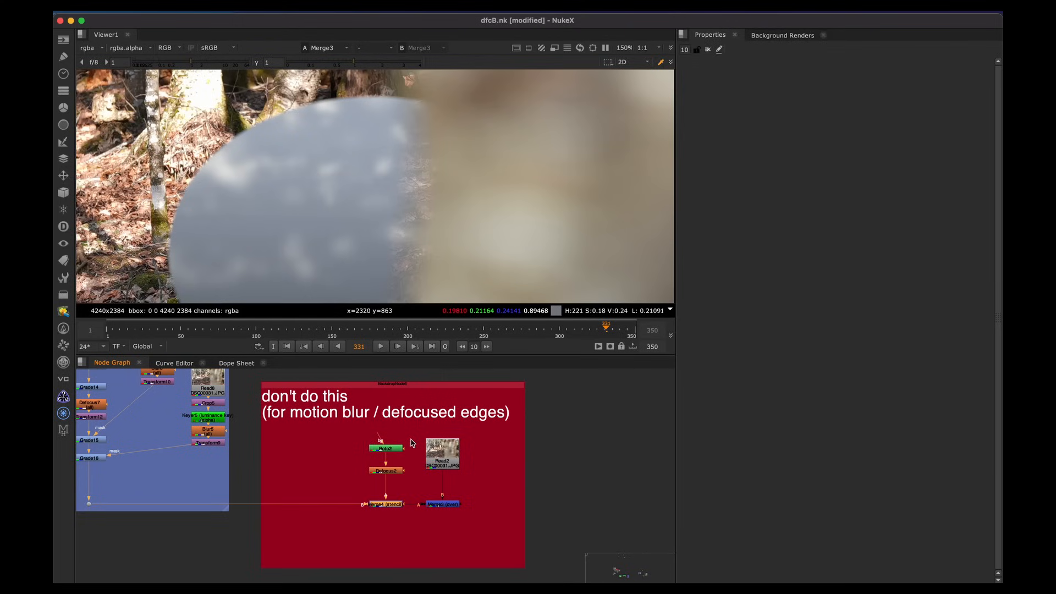
pyautogui.moveTo(533, 429)
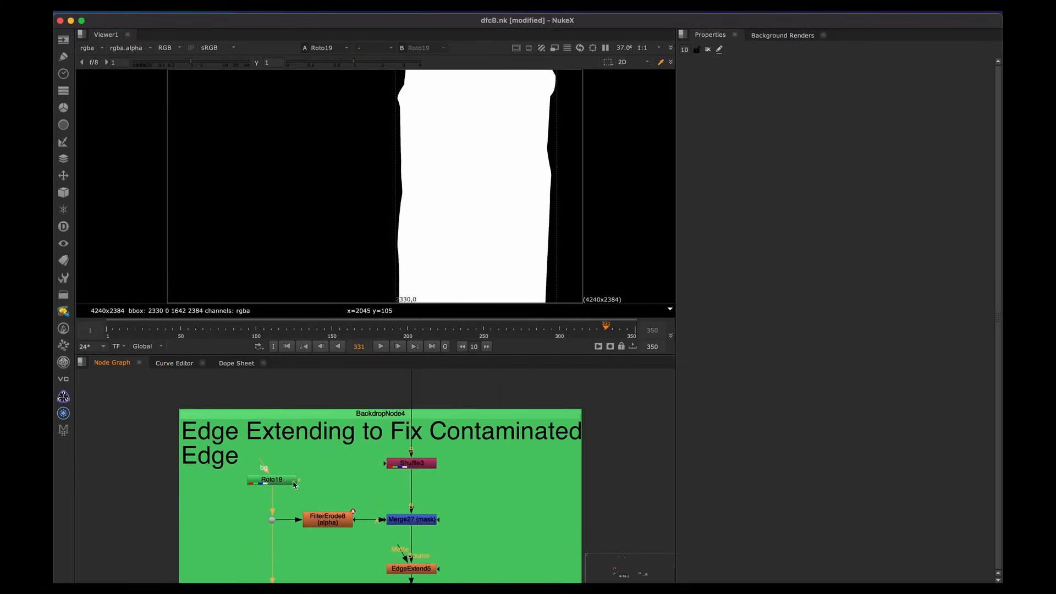
# View the Shuffle3 tree plate, the FilterErode8 trunk matte, then the masked trunk in Merge27
pyautogui.click(412, 462)
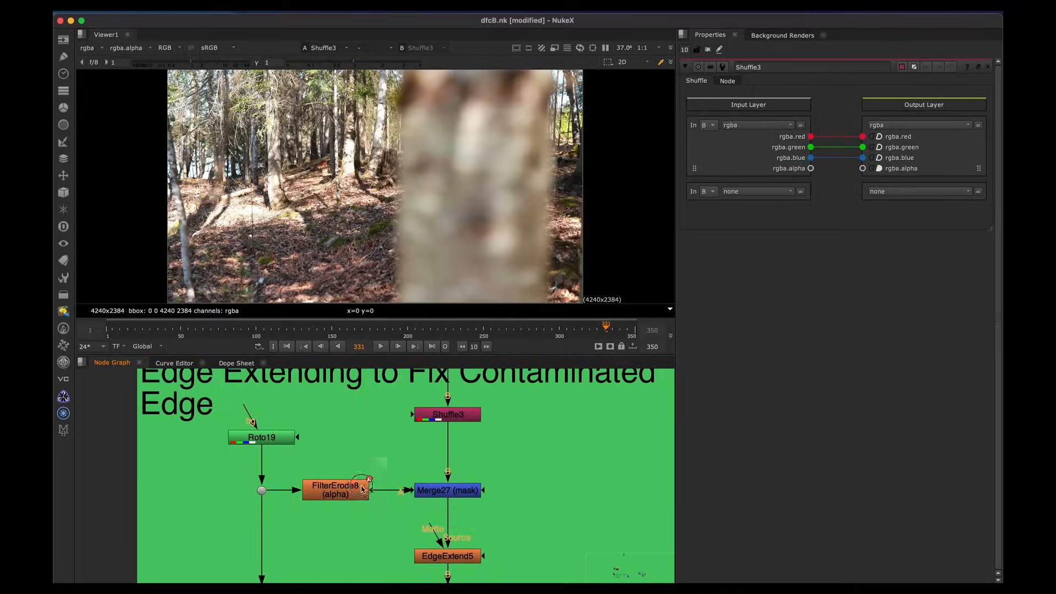
pyautogui.click(336, 489)
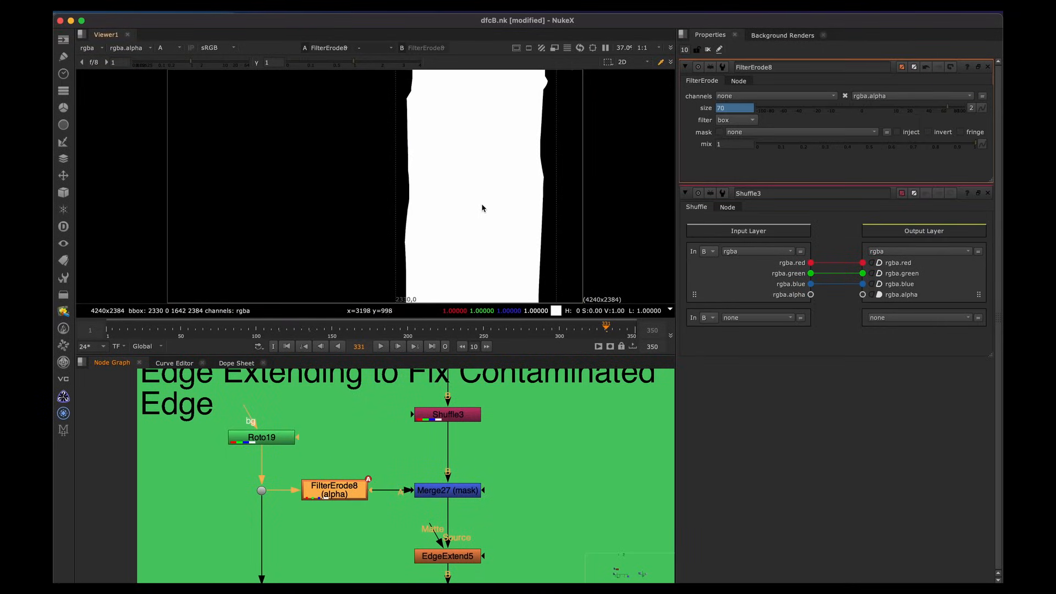
pyautogui.moveTo(401, 147)
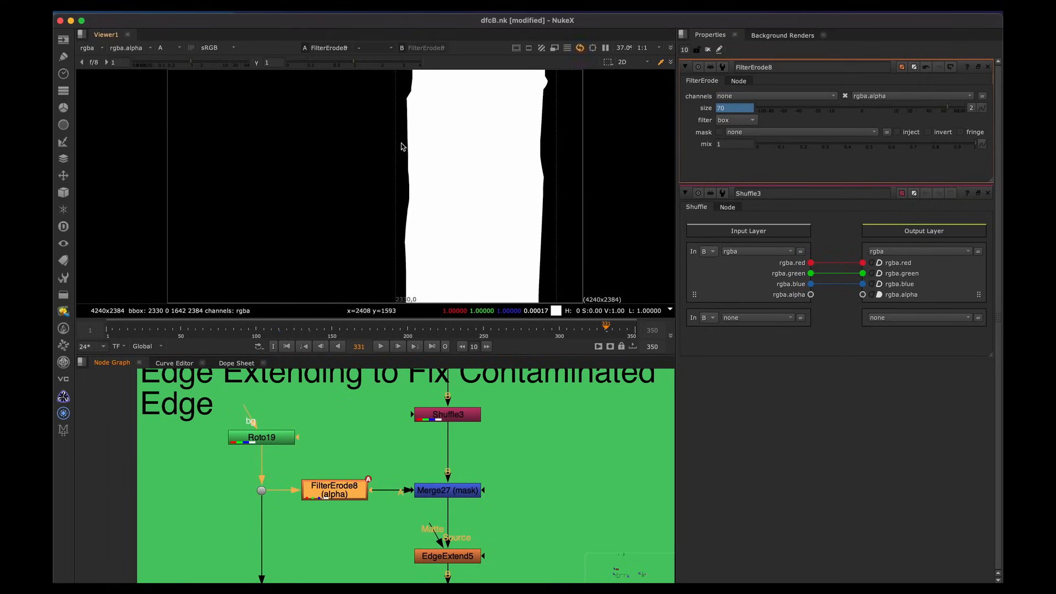
pyautogui.click(447, 491)
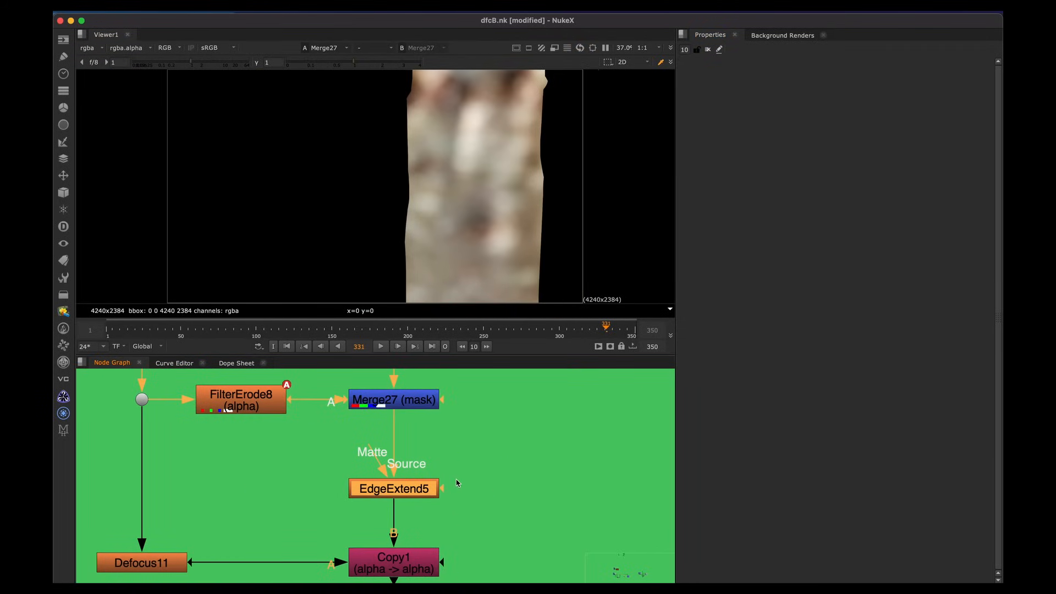
# View EdgeExtend5's smeared trunk output with its properties open, and maximize the Node Graph
pyautogui.click(393, 489)
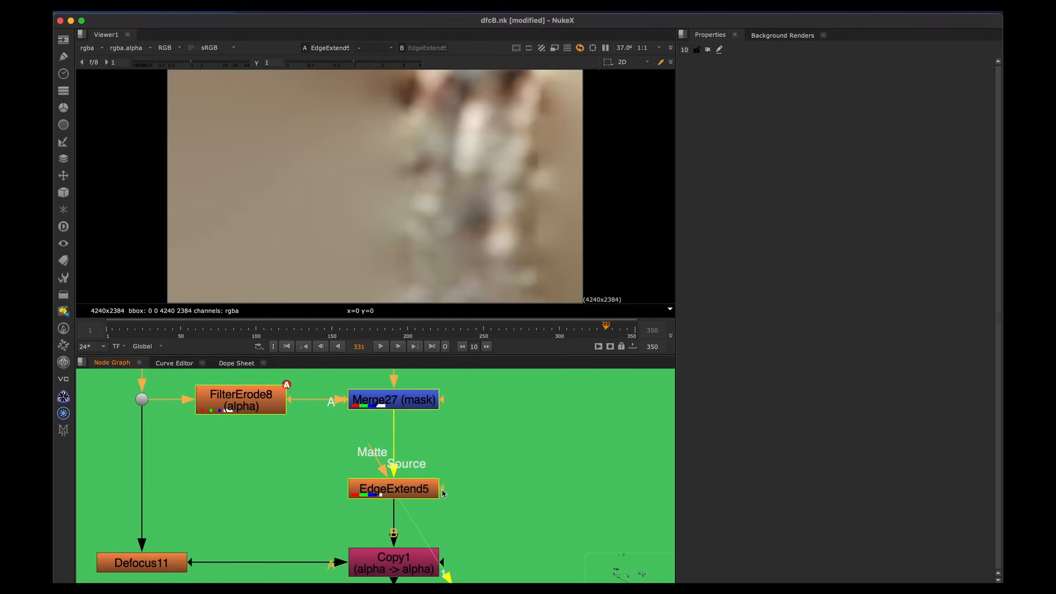
pyautogui.click(394, 489)
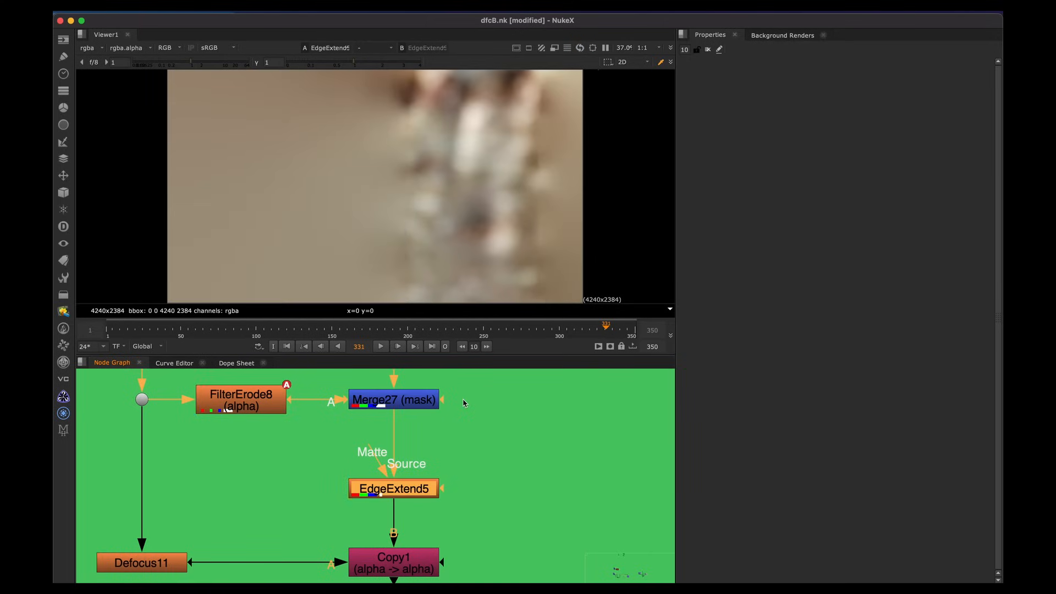
pyautogui.moveTo(448, 487)
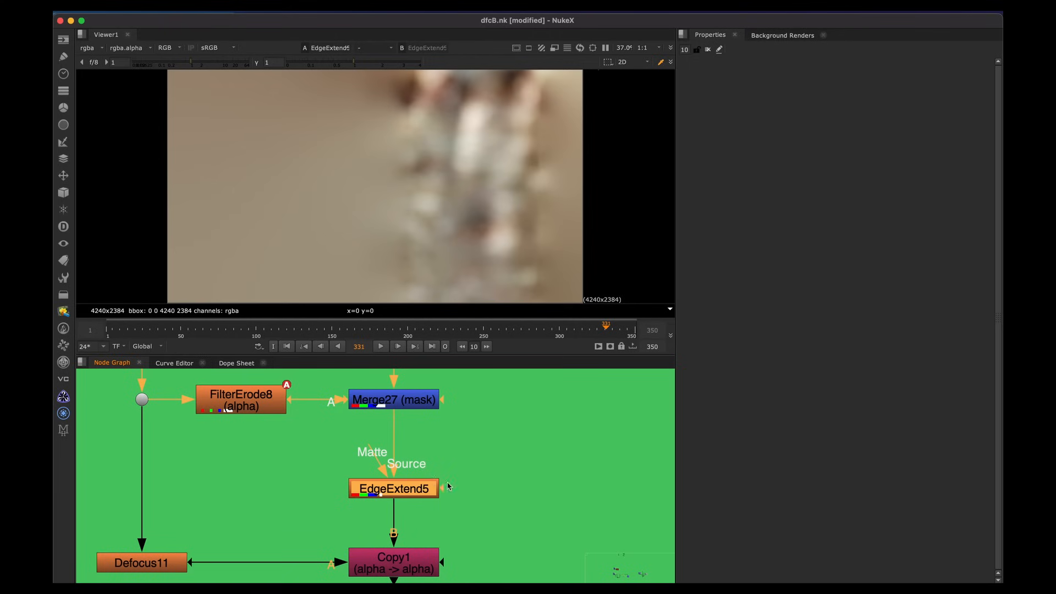
pyautogui.doubleClick(394, 488)
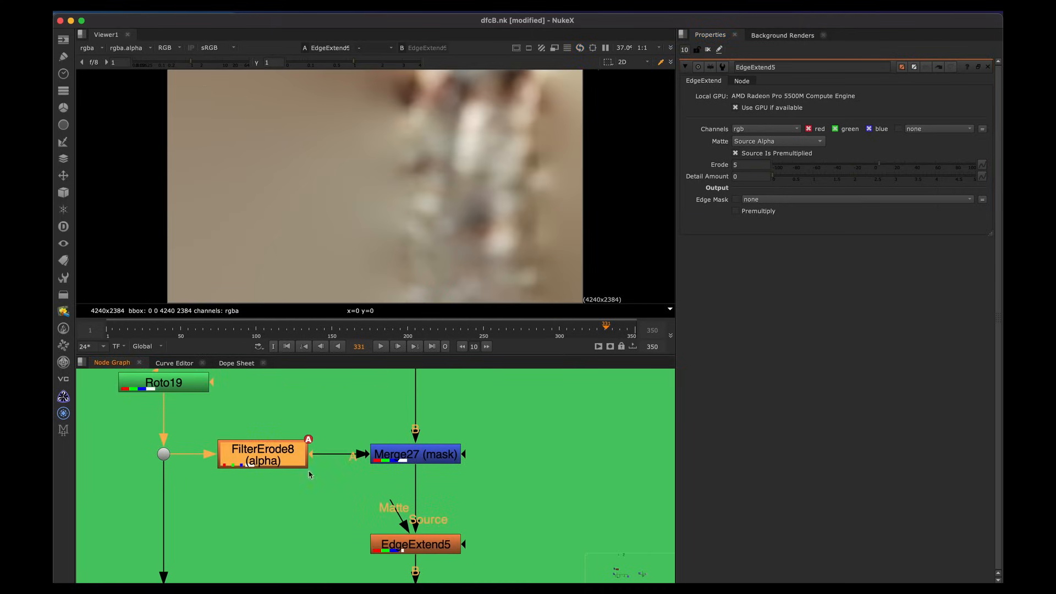
pyautogui.click(750, 164)
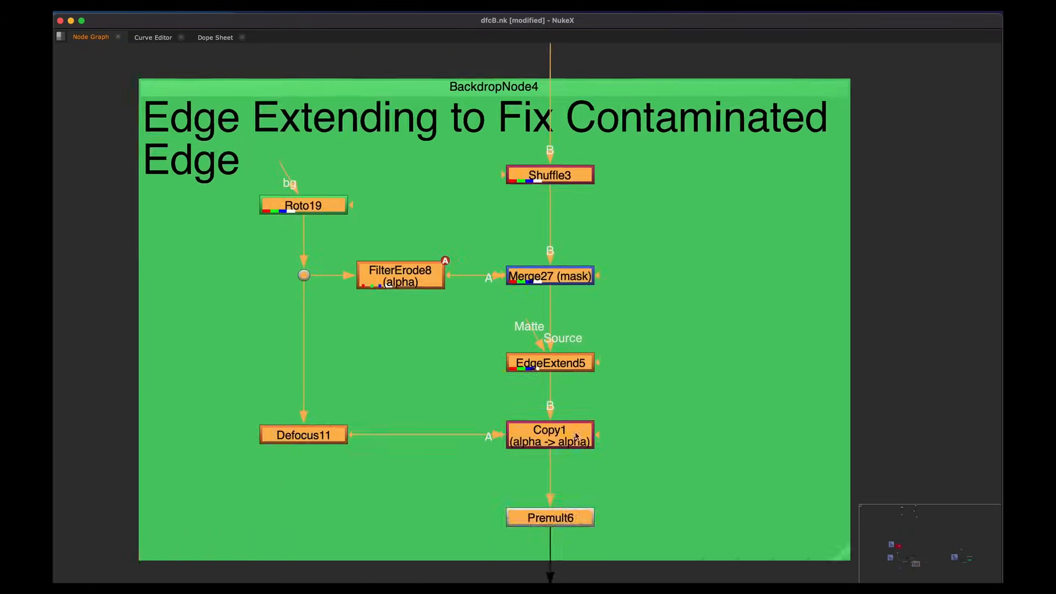
# Reopen EdgeExtend5's settings and view its edge-extended trunk result again
pyautogui.doubleClick(550, 363)
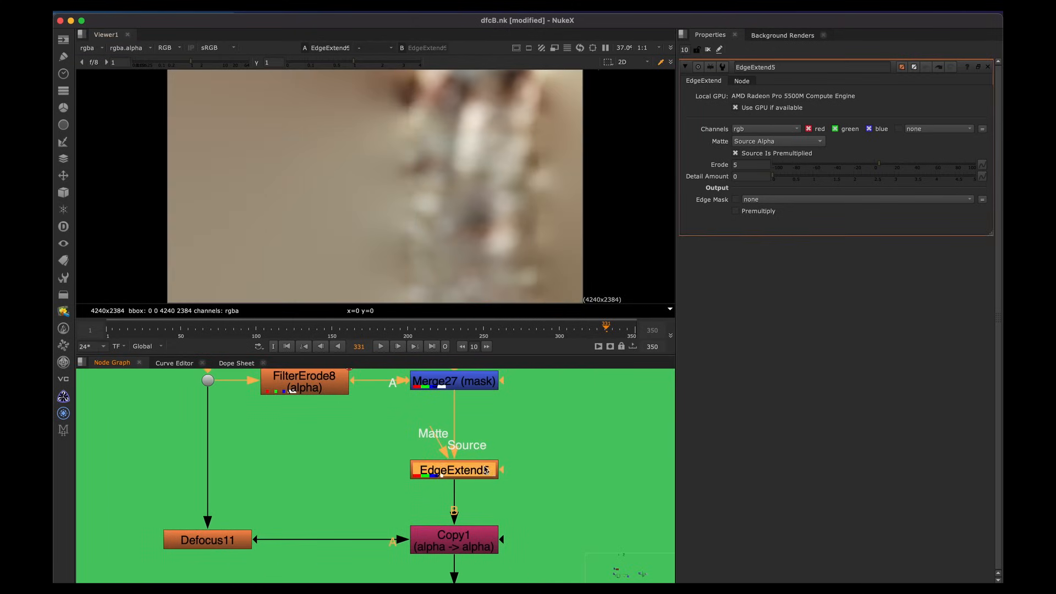
pyautogui.moveTo(535, 216)
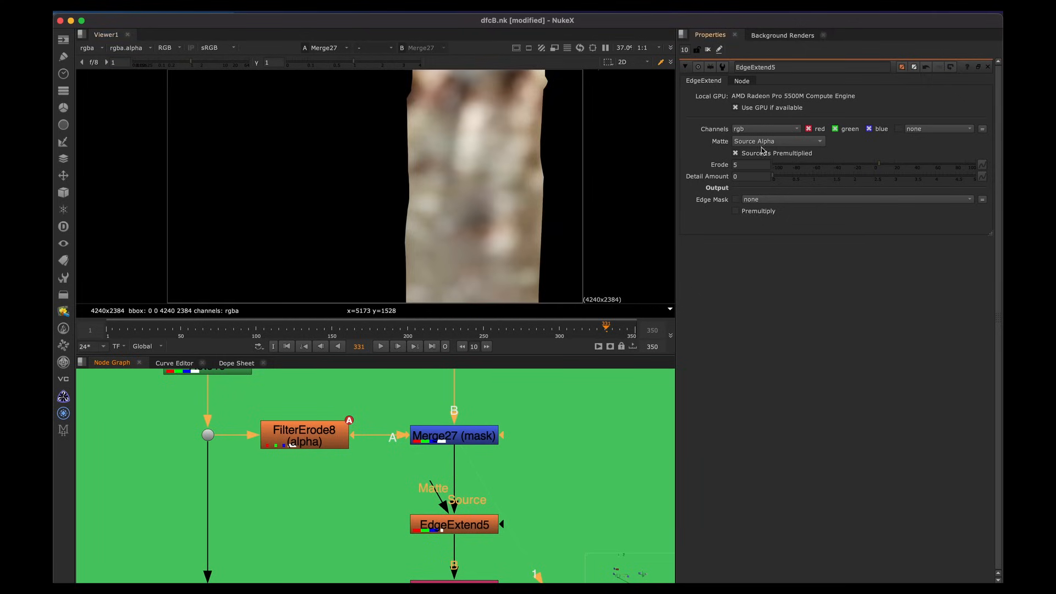
pyautogui.click(454, 524)
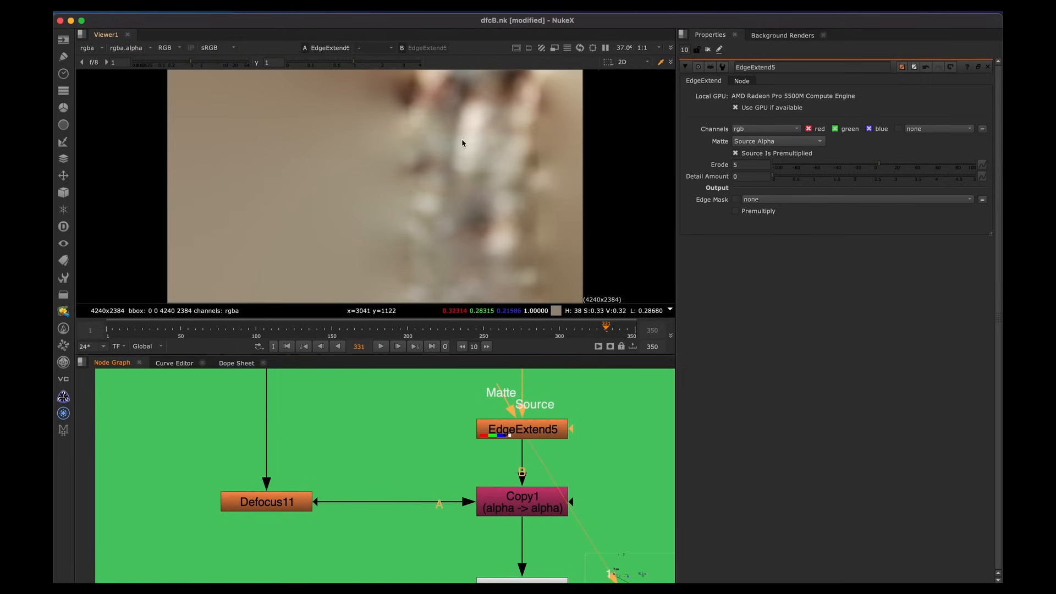
pyautogui.moveTo(422, 114)
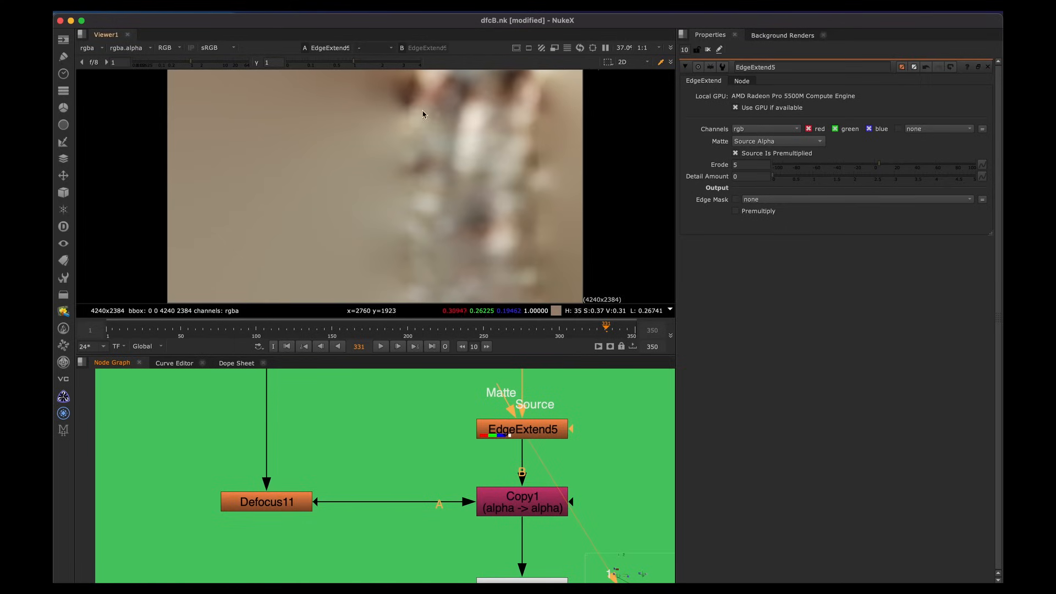
pyautogui.moveTo(420, 125)
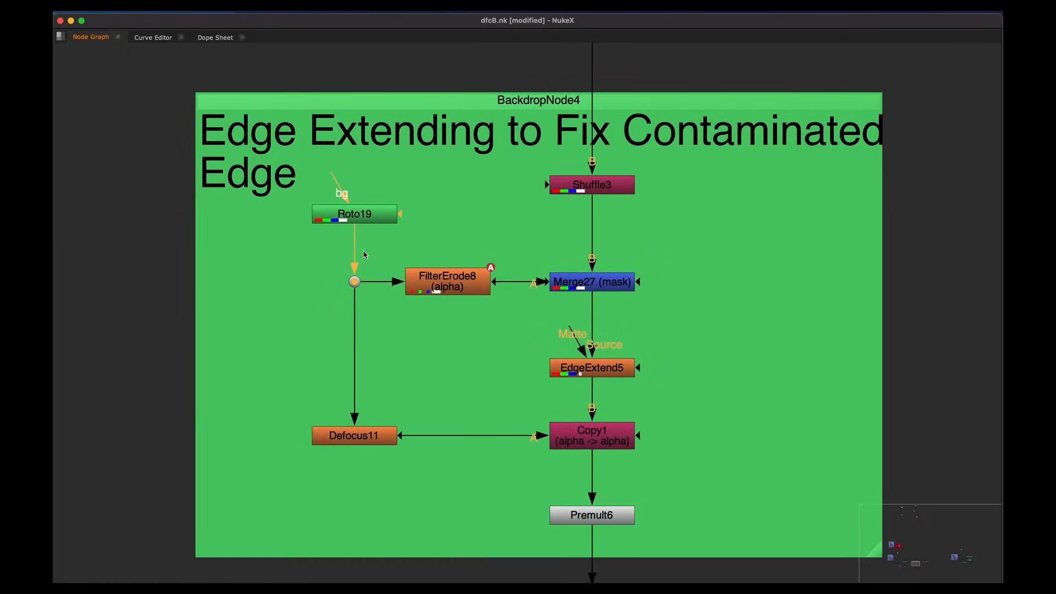
# Open Defocus11's settings to inspect the soft white trunk-shaped patch
pyautogui.doubleClick(591, 367)
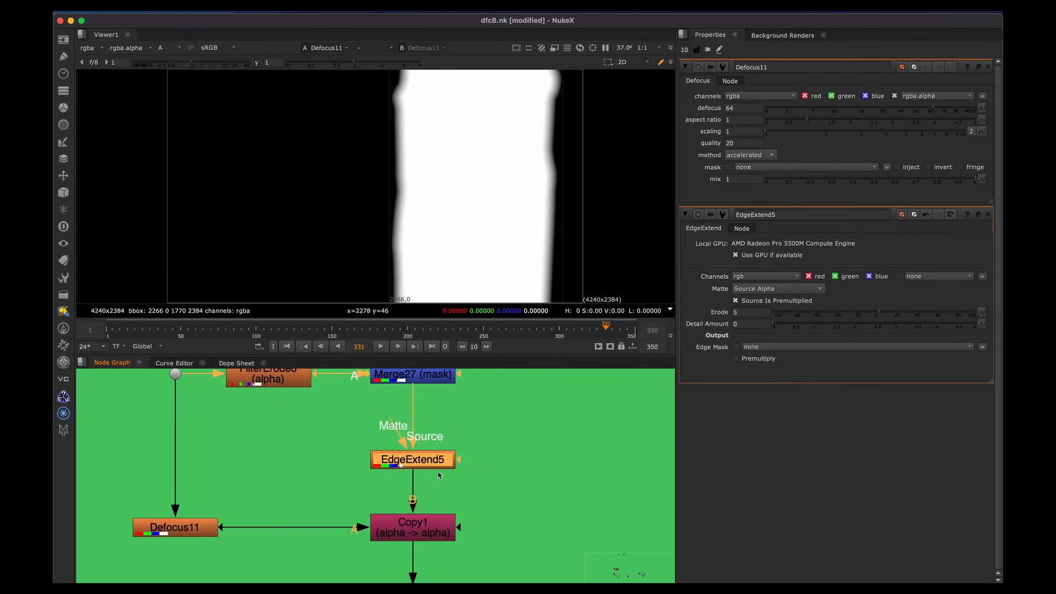
pyautogui.moveTo(444, 480)
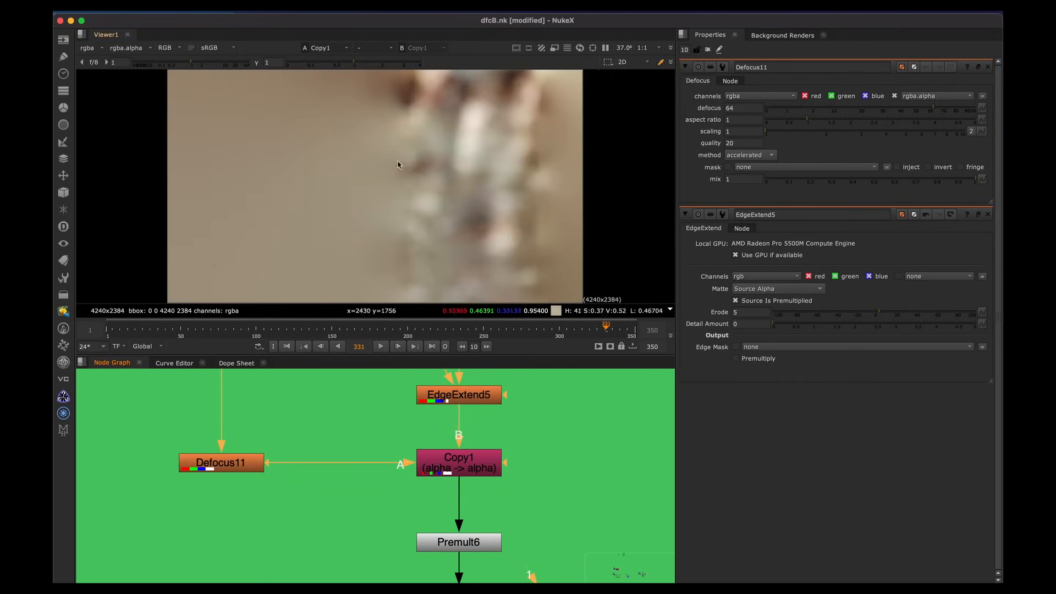
pyautogui.moveTo(446, 517)
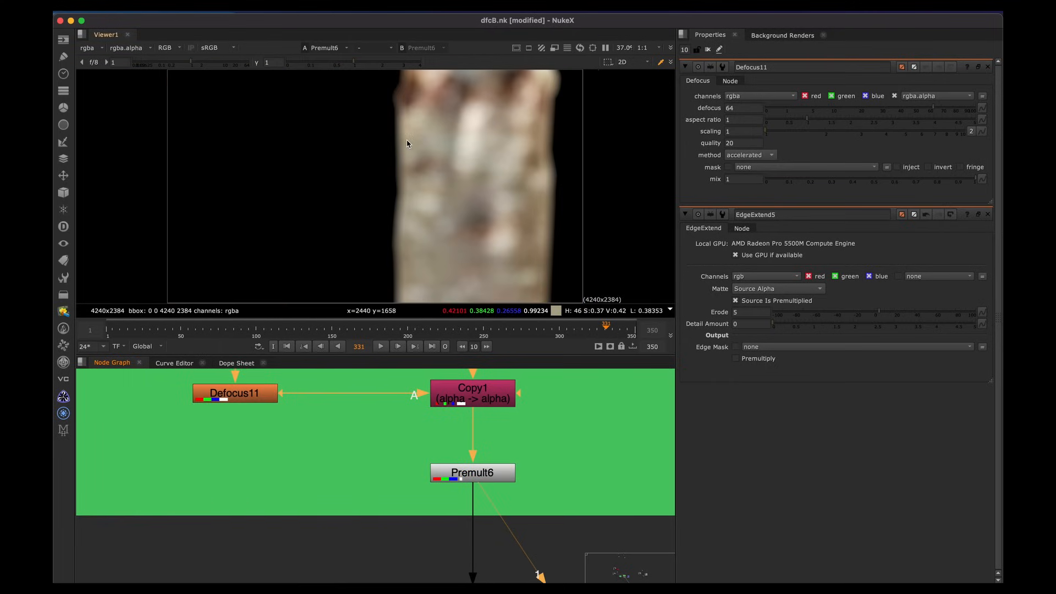
pyautogui.moveTo(520, 267)
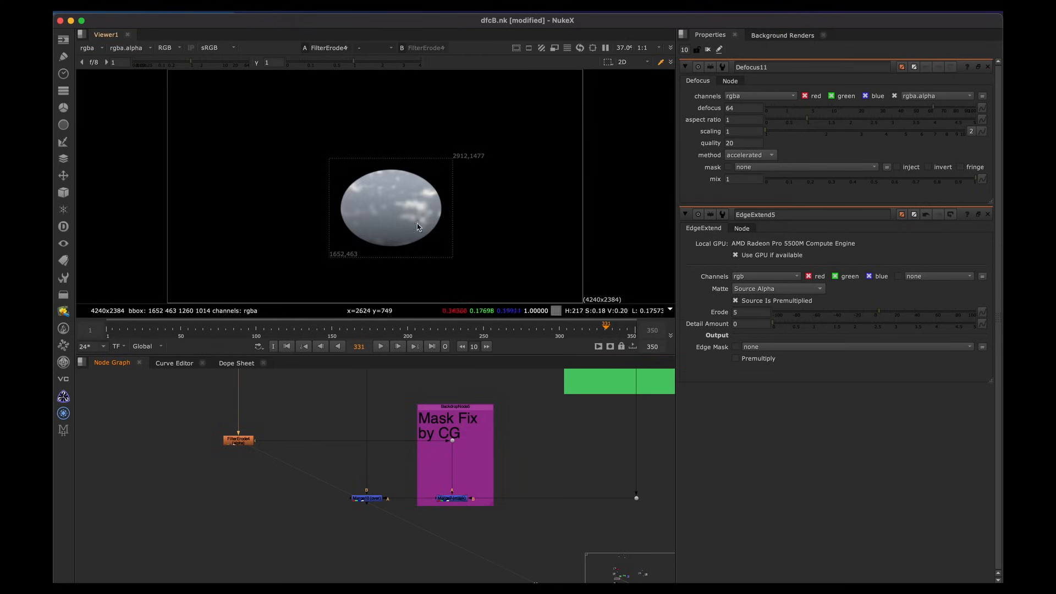
pyautogui.moveTo(451, 198)
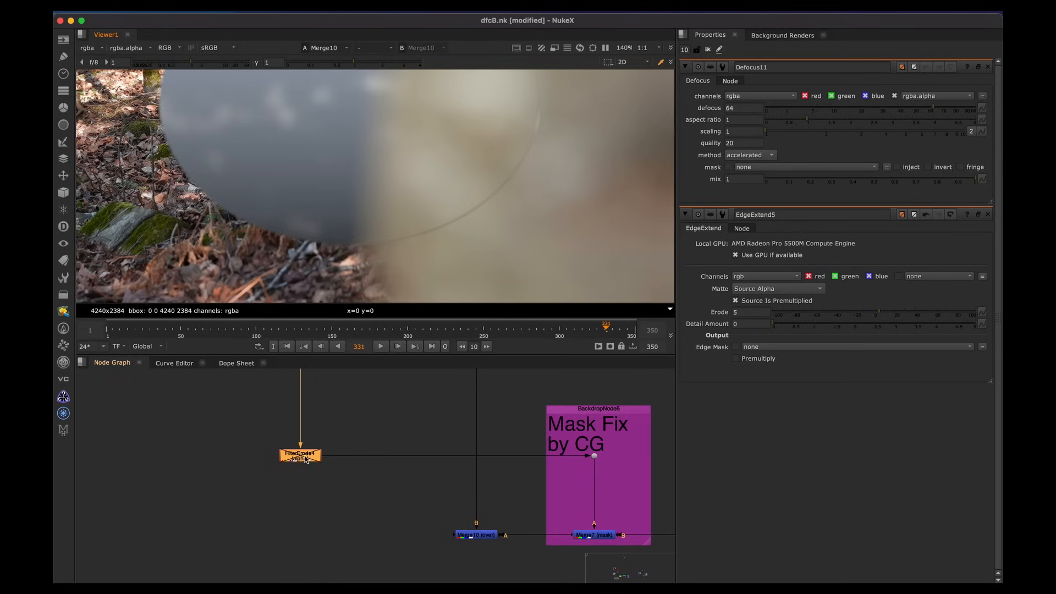
pyautogui.moveTo(536, 234)
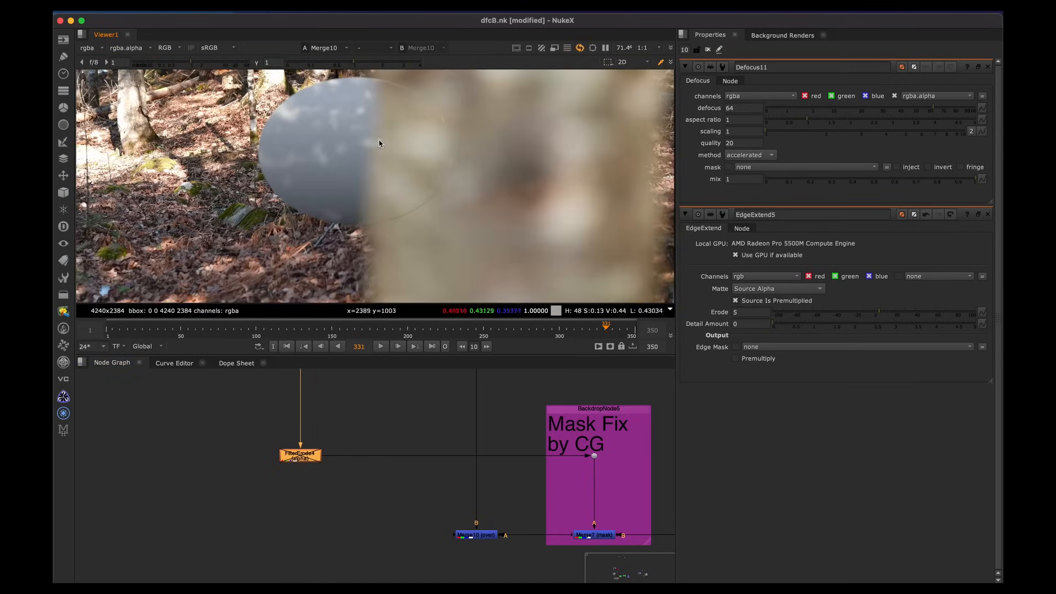
pyautogui.moveTo(445, 153)
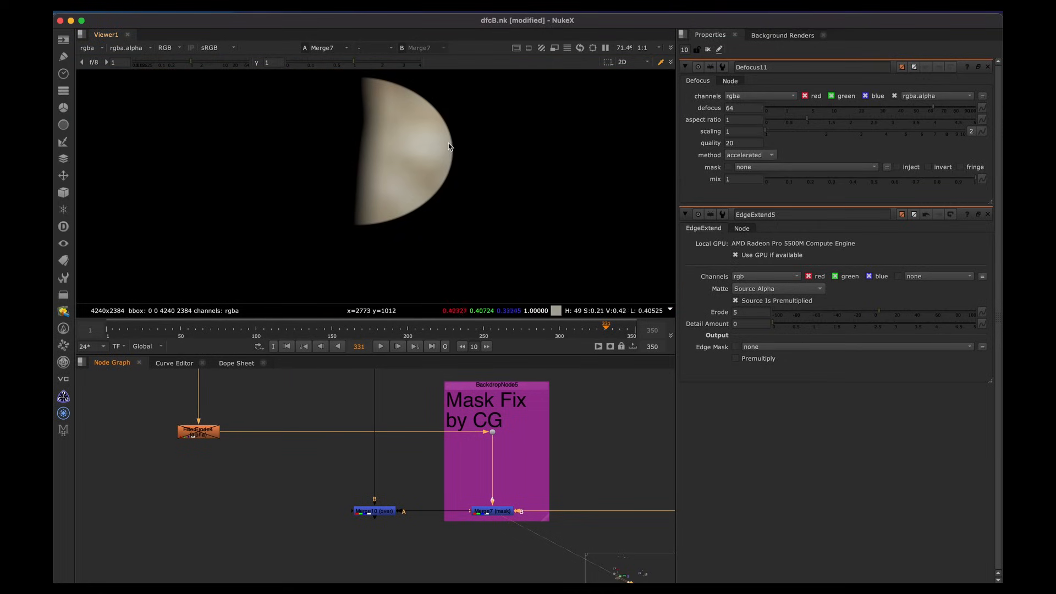
pyautogui.moveTo(461, 164)
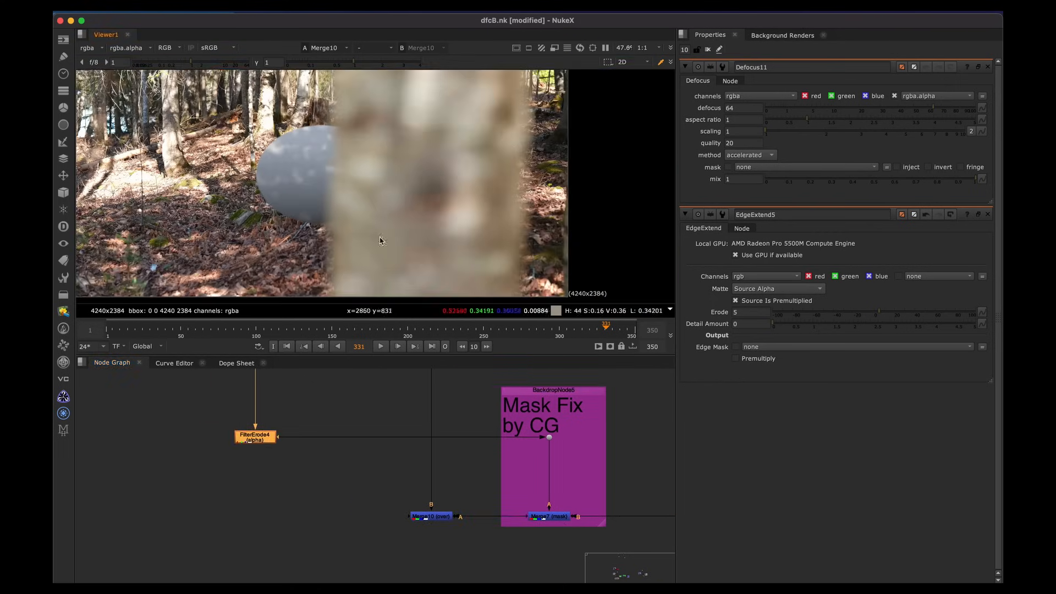
pyautogui.moveTo(437, 218)
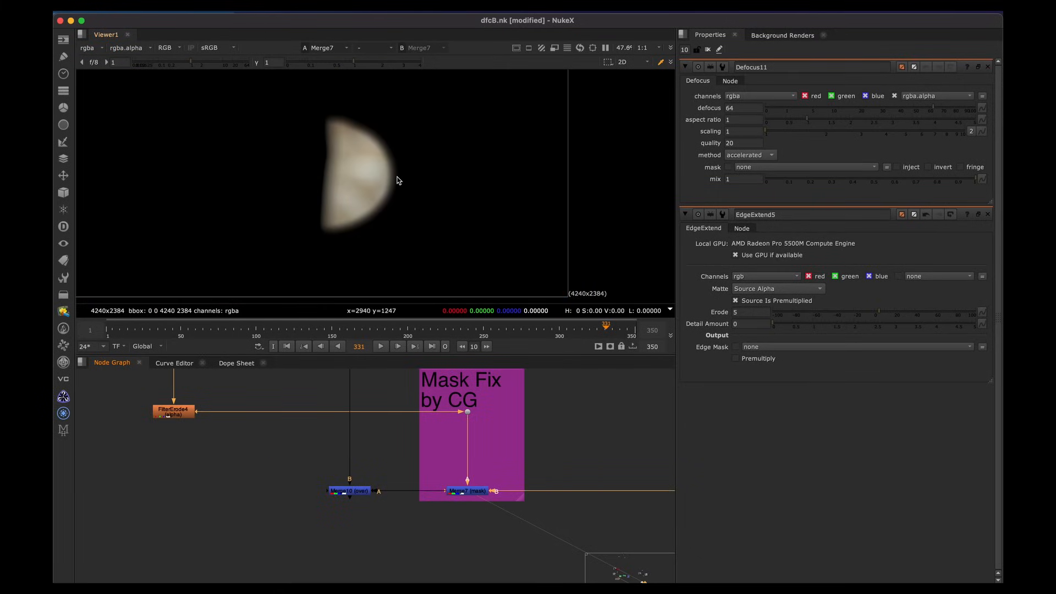
pyautogui.moveTo(343, 245)
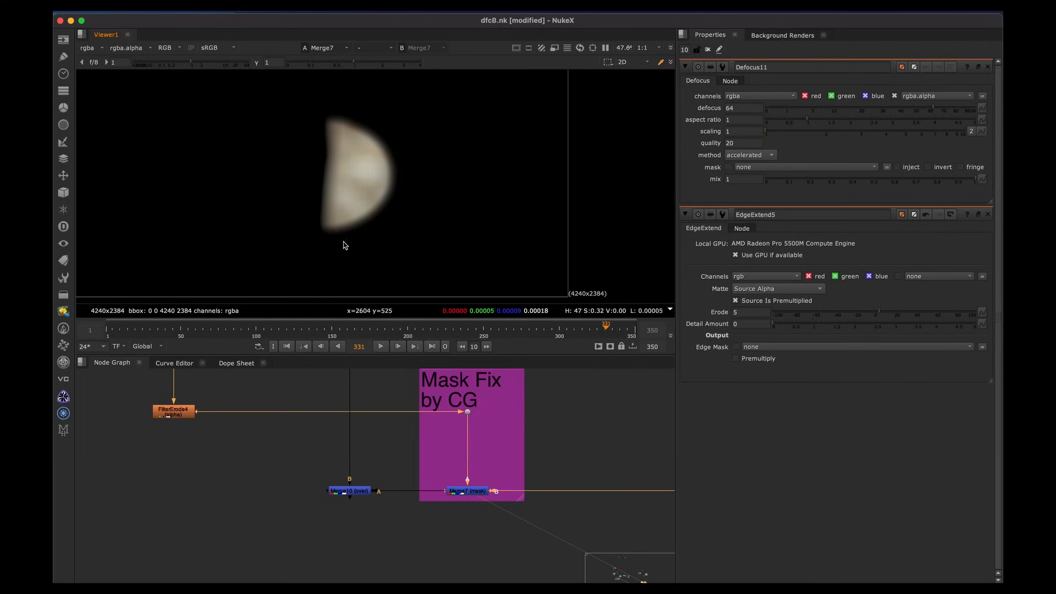
pyautogui.moveTo(355, 197)
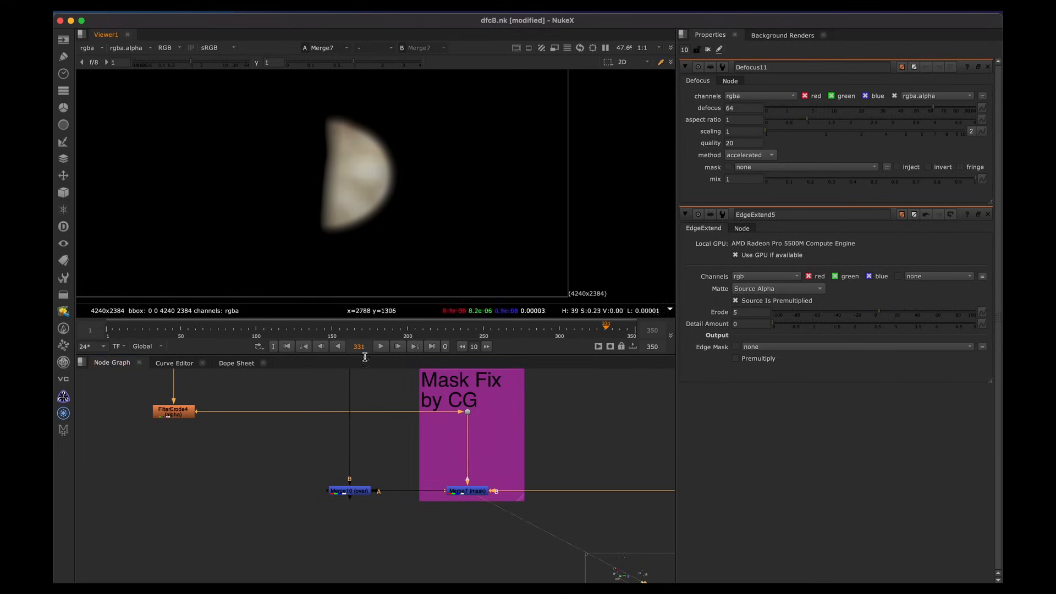
pyautogui.moveTo(391, 156)
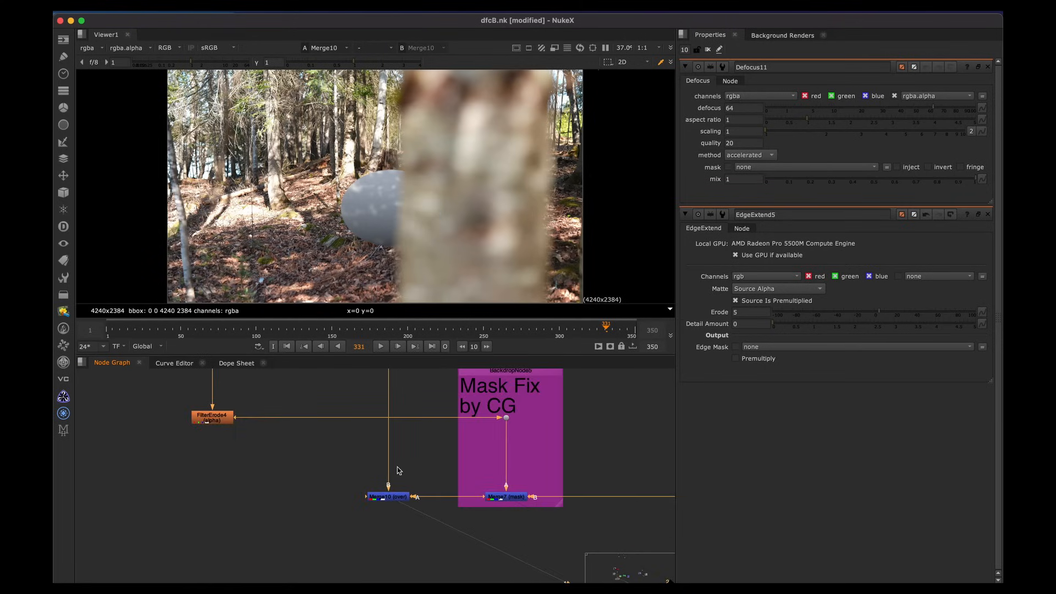
pyautogui.moveTo(395, 464)
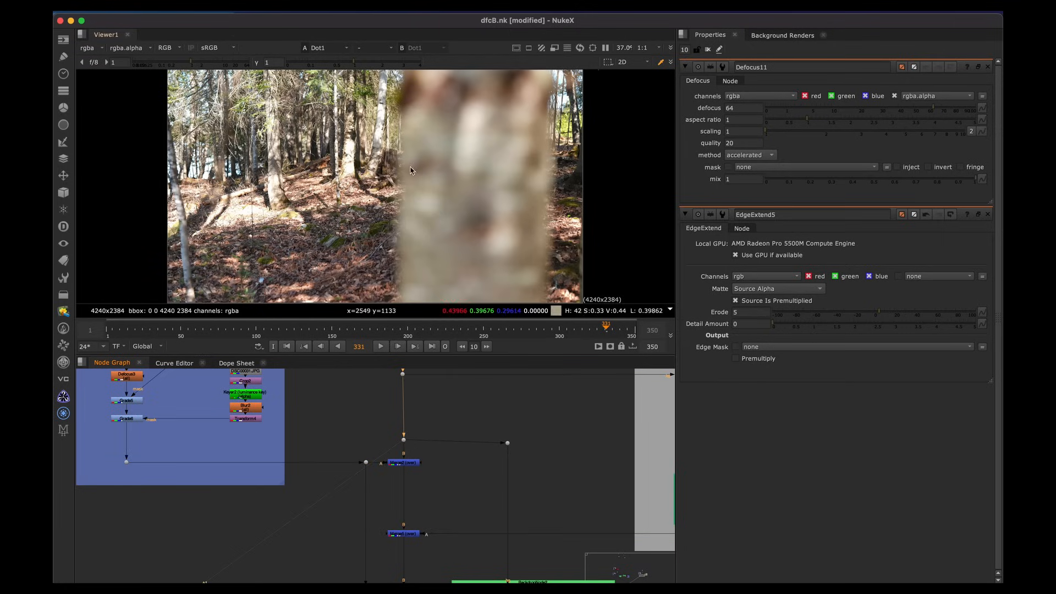
pyautogui.moveTo(437, 473)
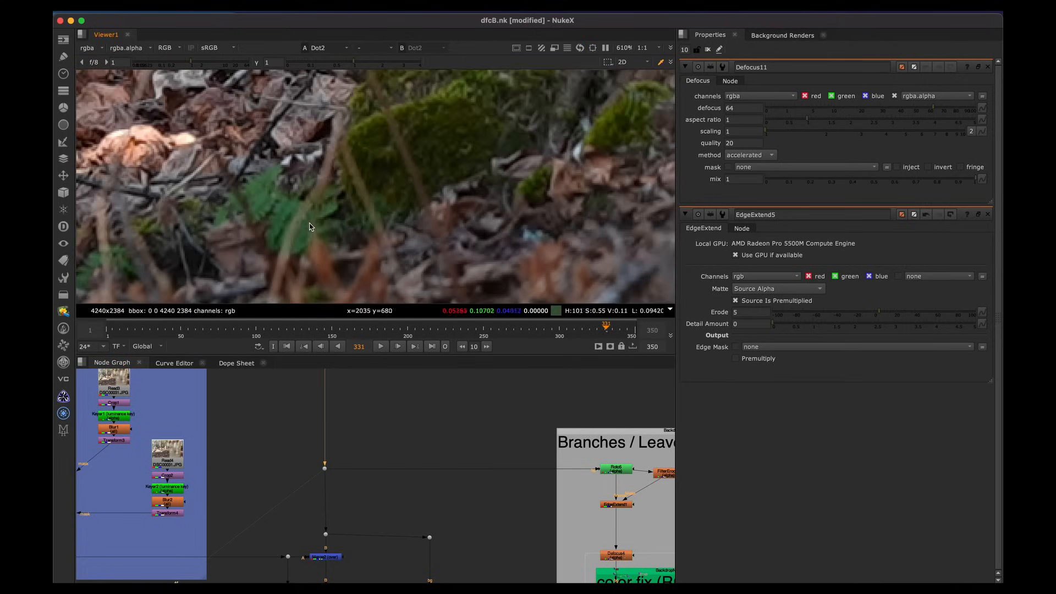
pyautogui.moveTo(295, 231)
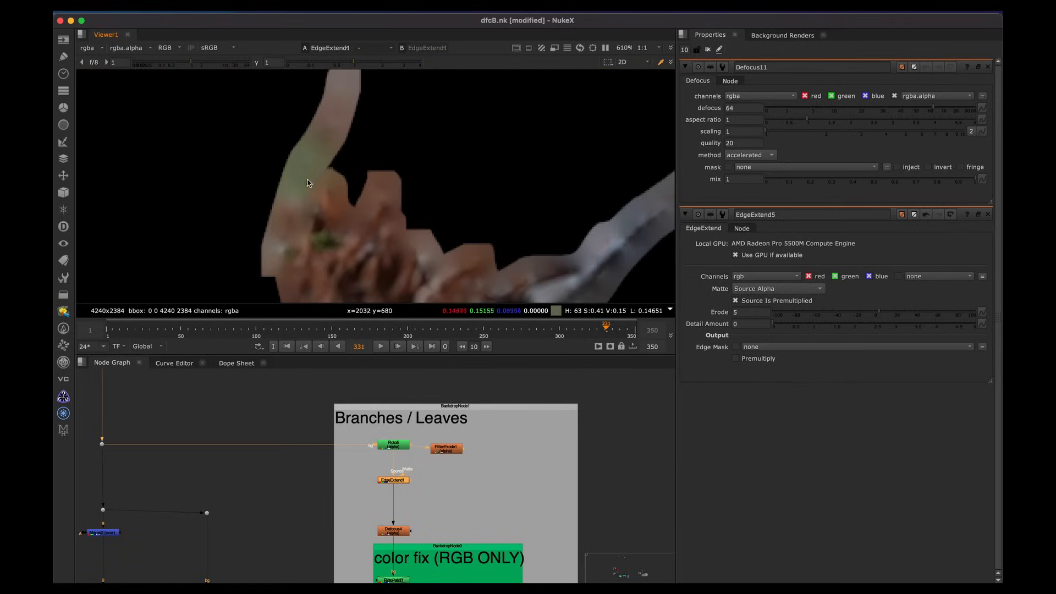
pyautogui.moveTo(274, 238)
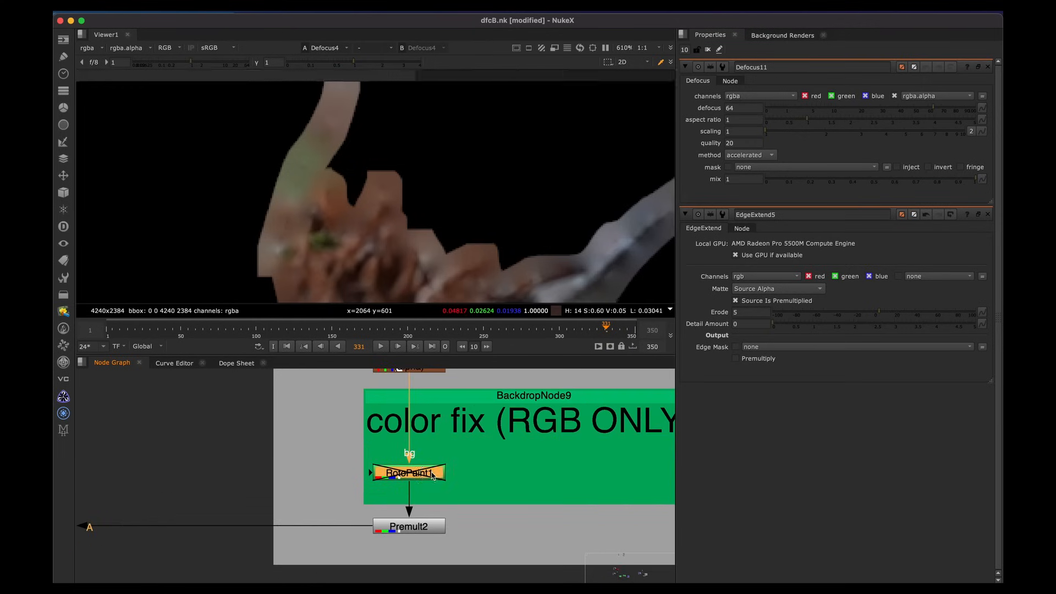
# Open RotoPaint1's settings and keep its output channels set to rgb
pyautogui.doubleClick(408, 472)
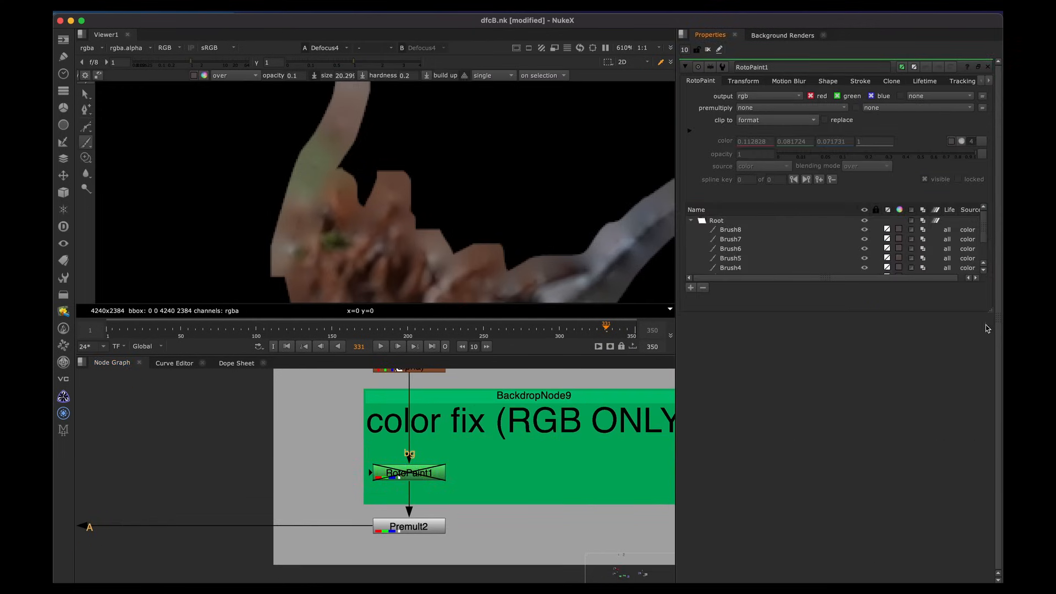
pyautogui.click(768, 96)
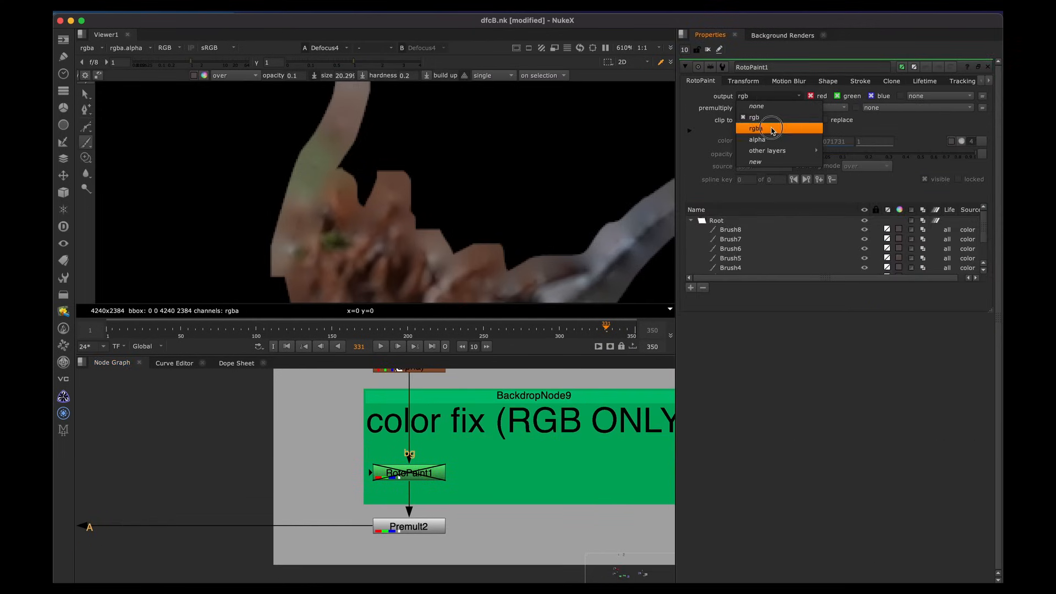
pyautogui.click(754, 128)
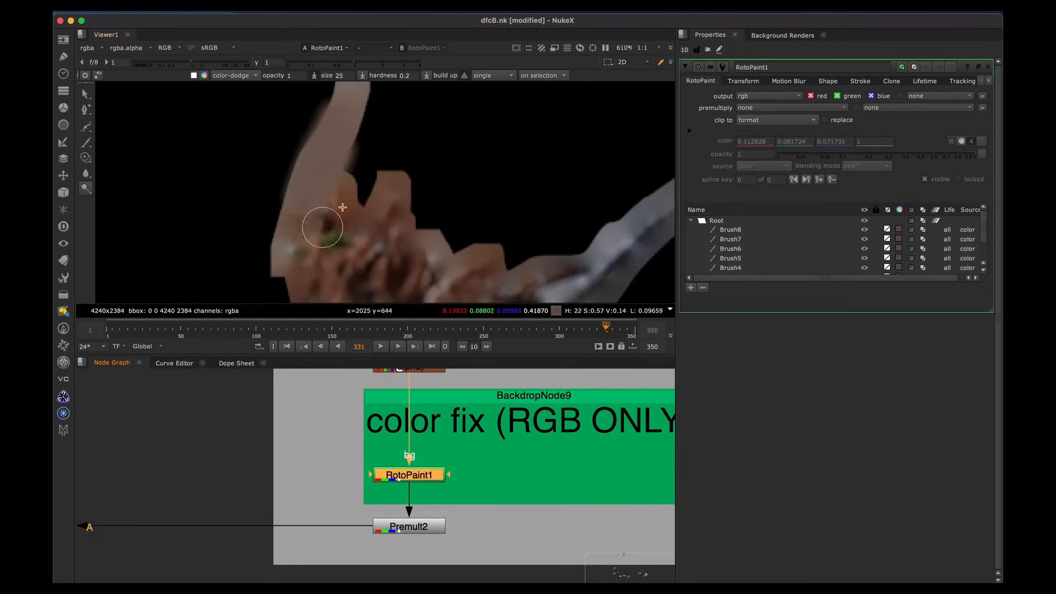
pyautogui.moveTo(316, 194)
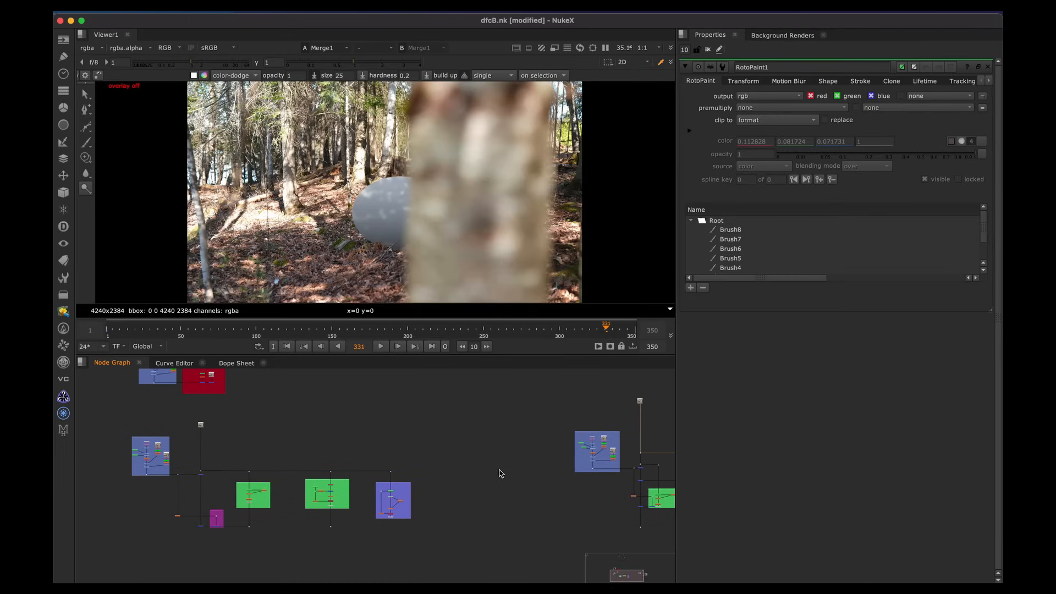
pyautogui.moveTo(508, 464)
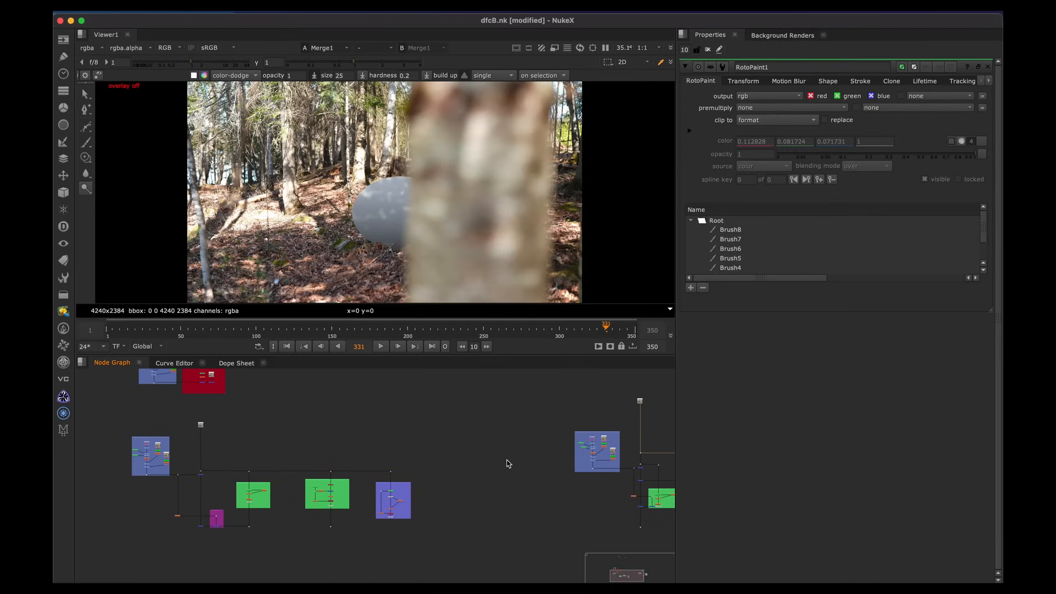